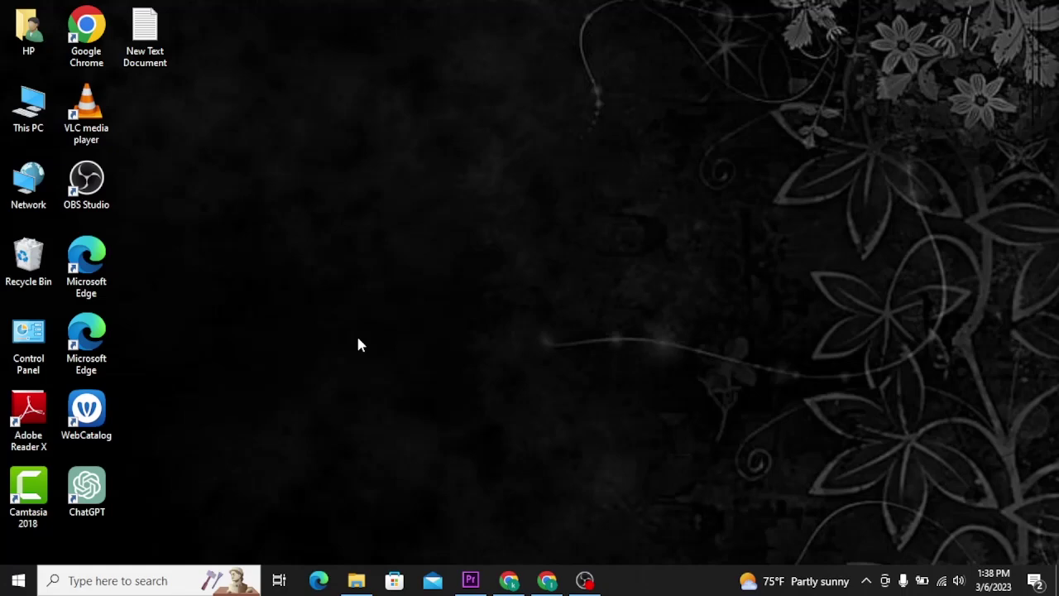
pyautogui.moveTo(514, 368)
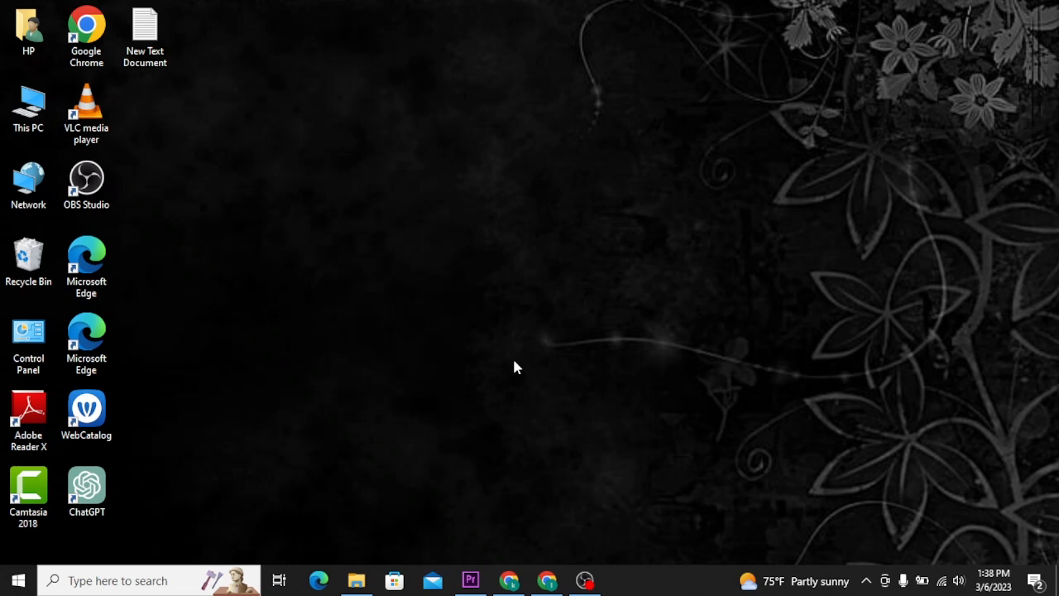
pyautogui.moveTo(505, 195)
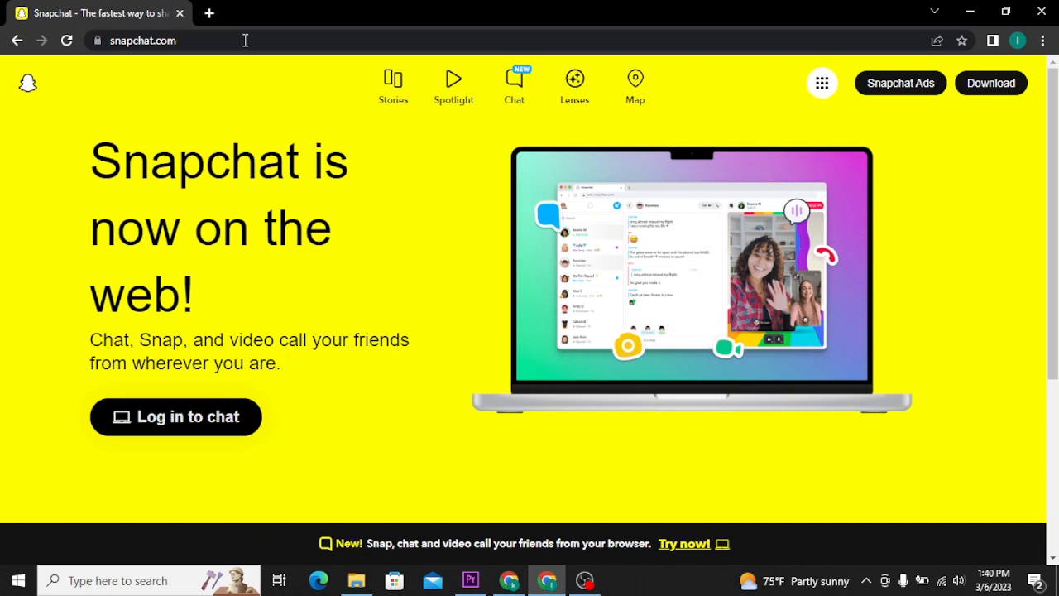
pyautogui.moveTo(165, 424)
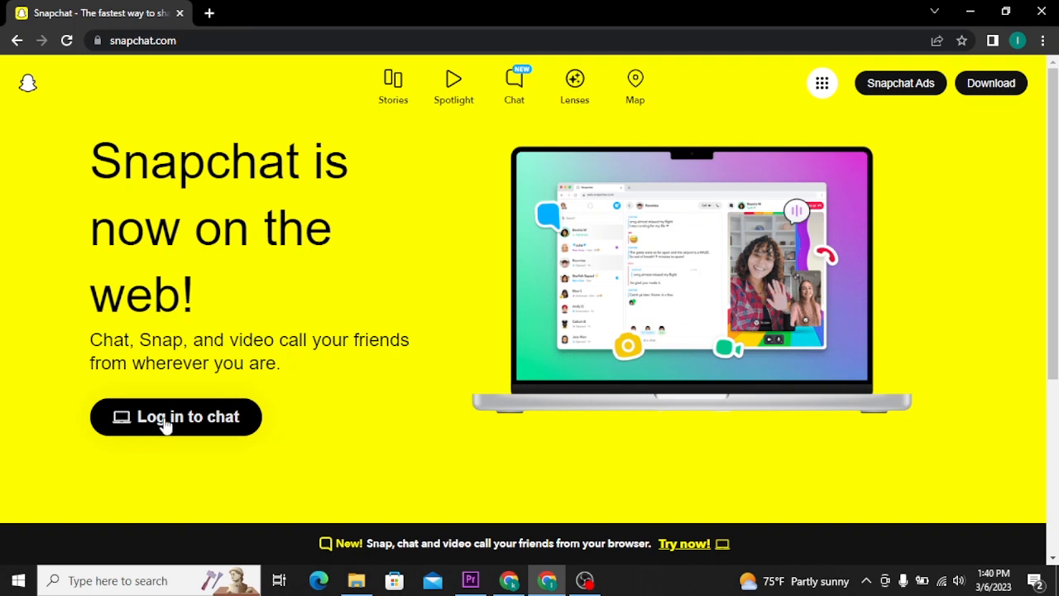
# Start logging in to Snapchat chat from the snapchat.com home page.
pyautogui.click(175, 418)
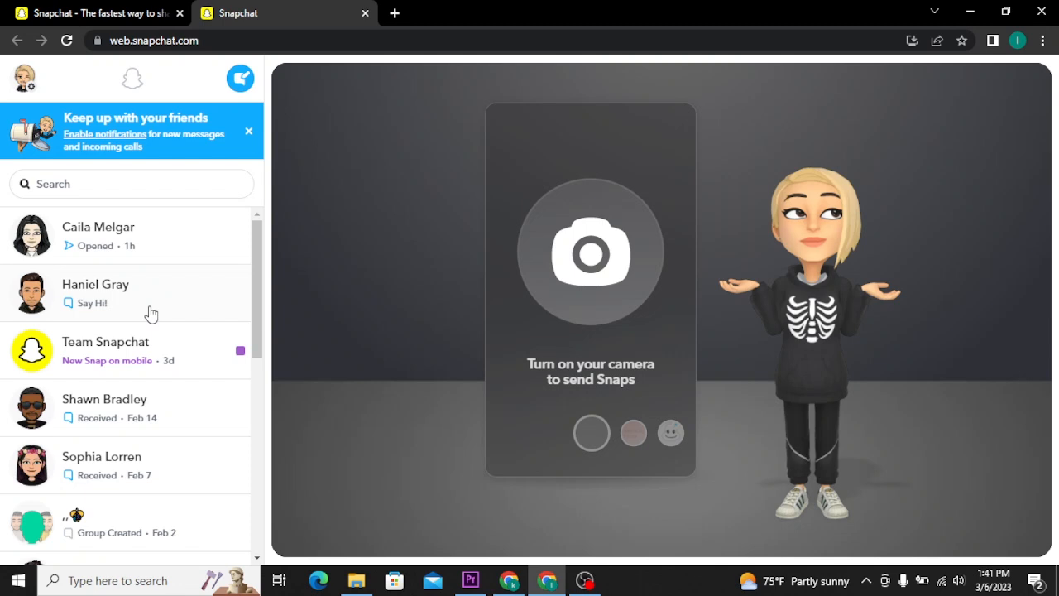
pyautogui.moveTo(621, 98)
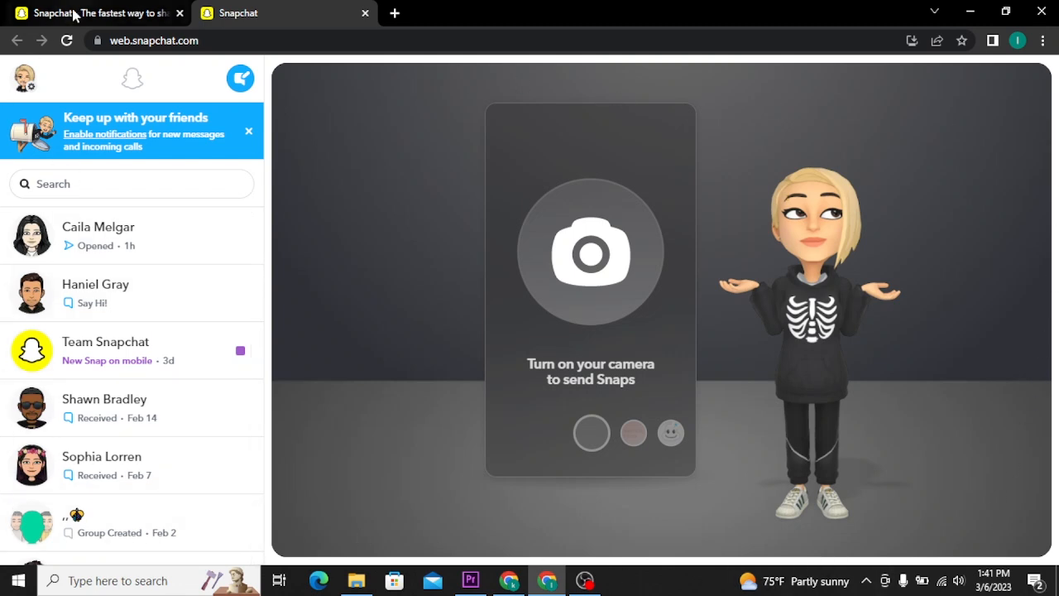
pyautogui.moveTo(589, 275)
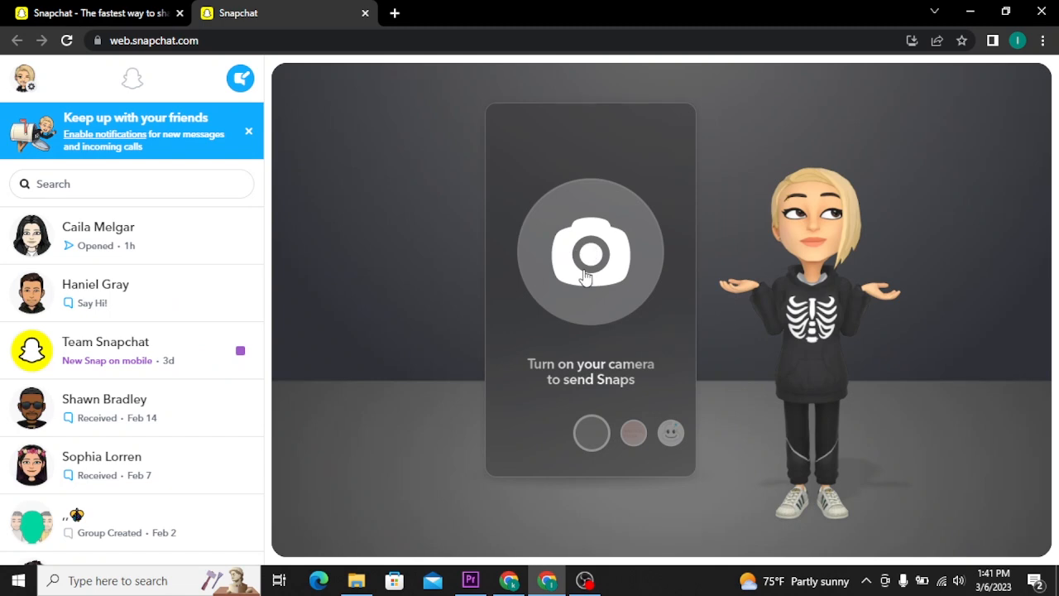
pyautogui.moveTo(397, 105)
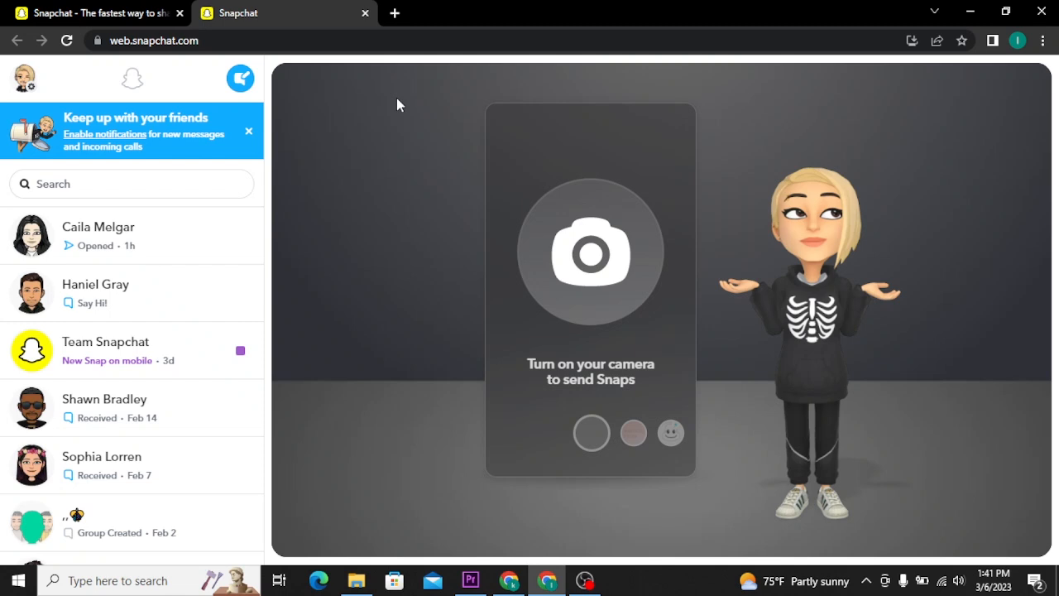
pyautogui.moveTo(119, 242)
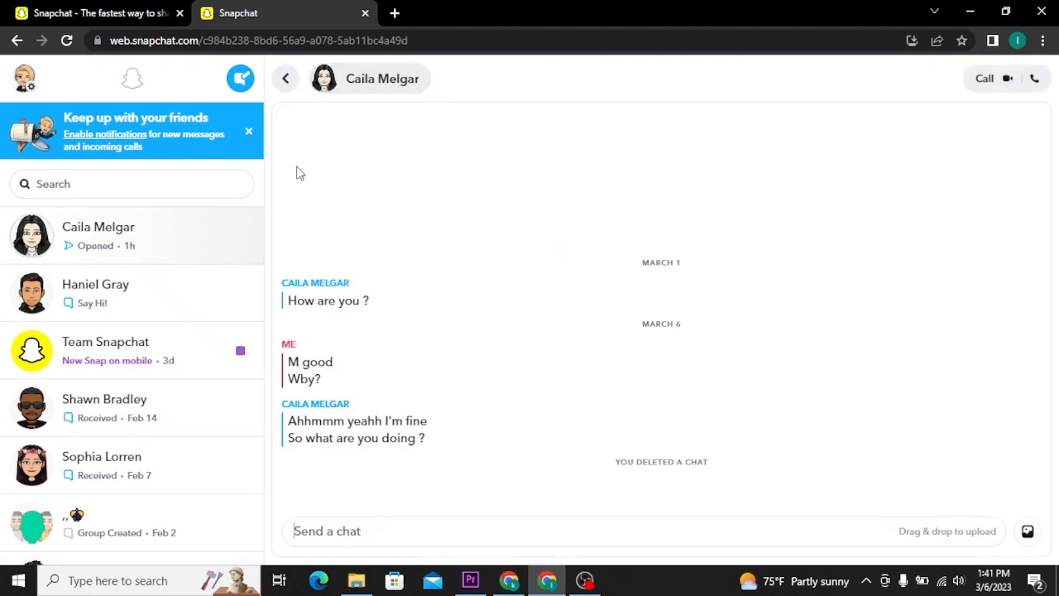
pyautogui.moveTo(621, 114)
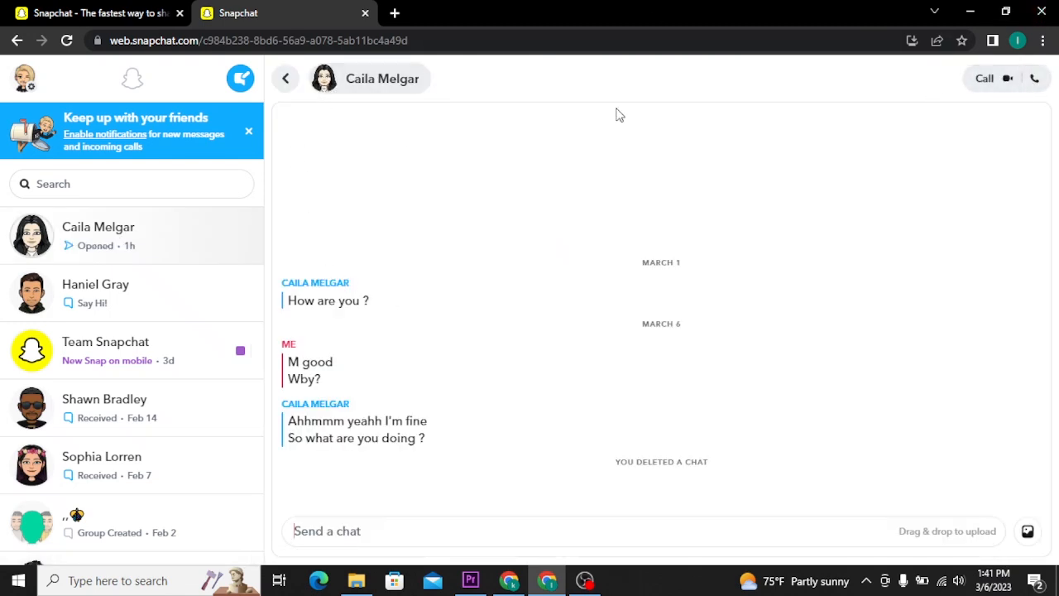
# Open the Team Snapchat conversation from the chat list.
pyautogui.click(106, 341)
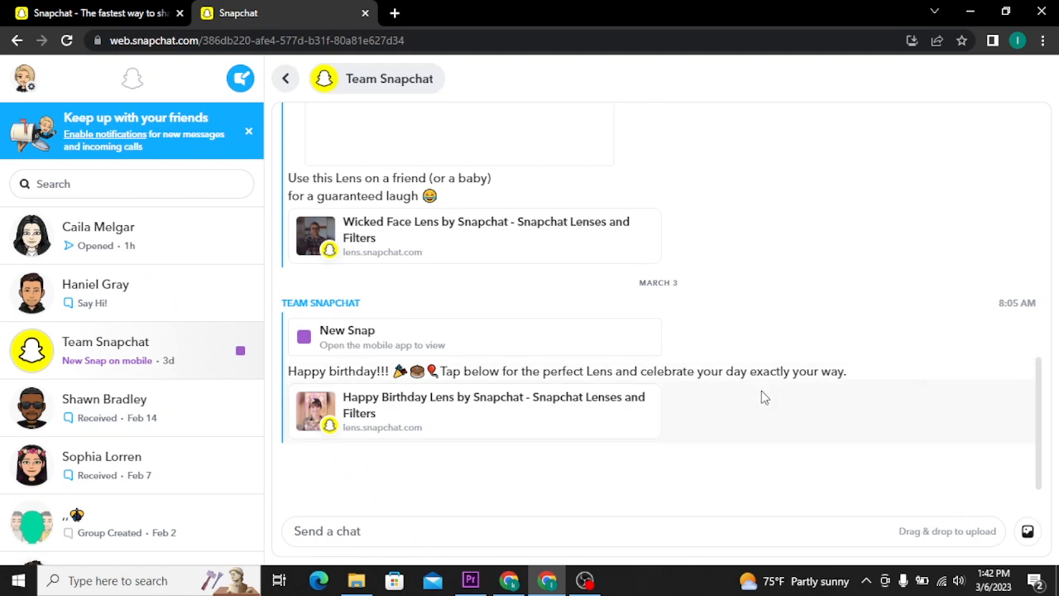
pyautogui.scroll(3)
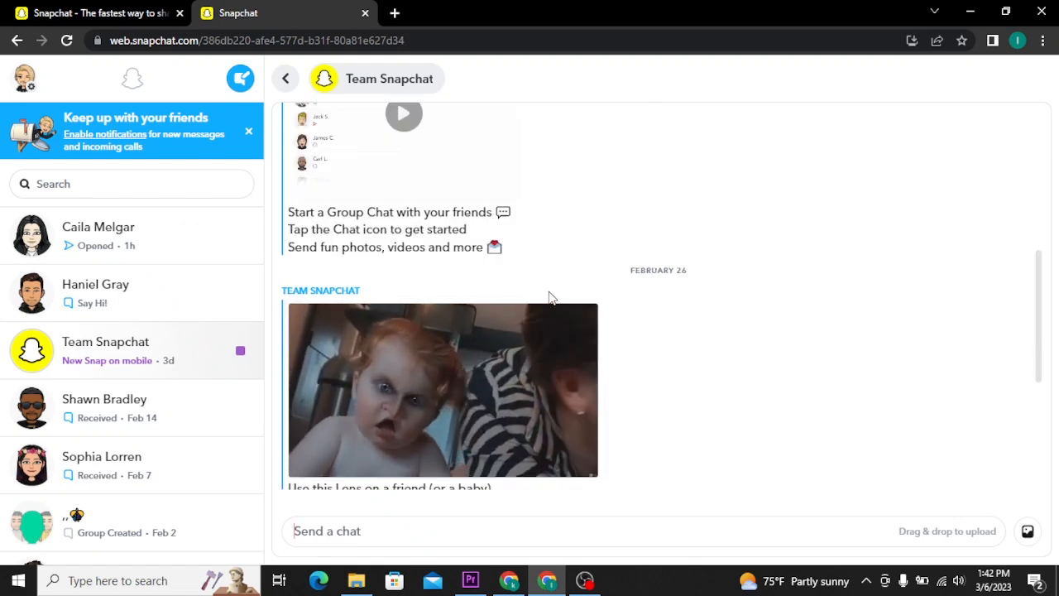
pyautogui.scroll(3)
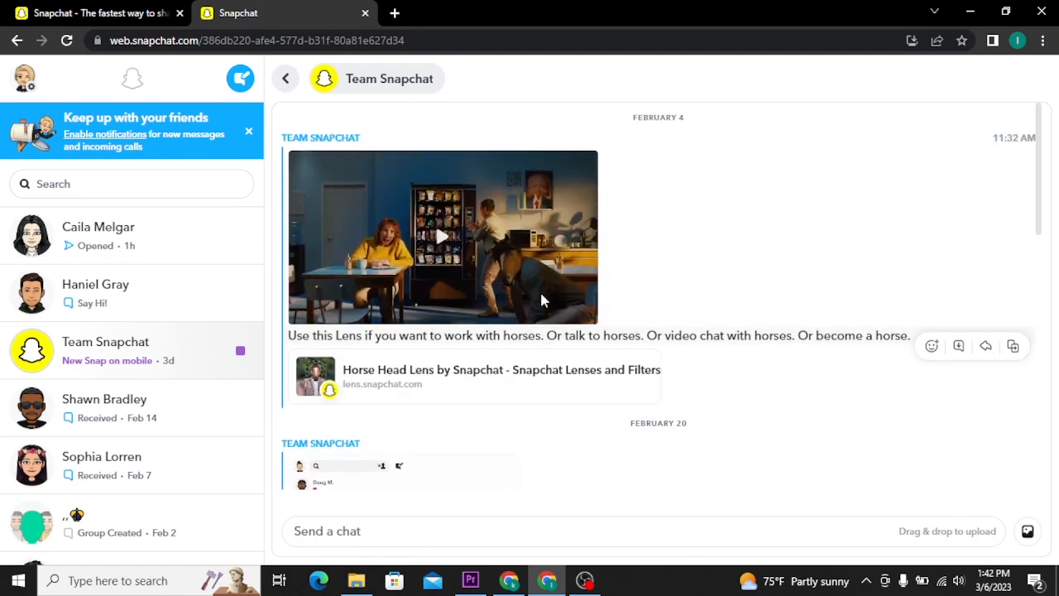
pyautogui.scroll(-3)
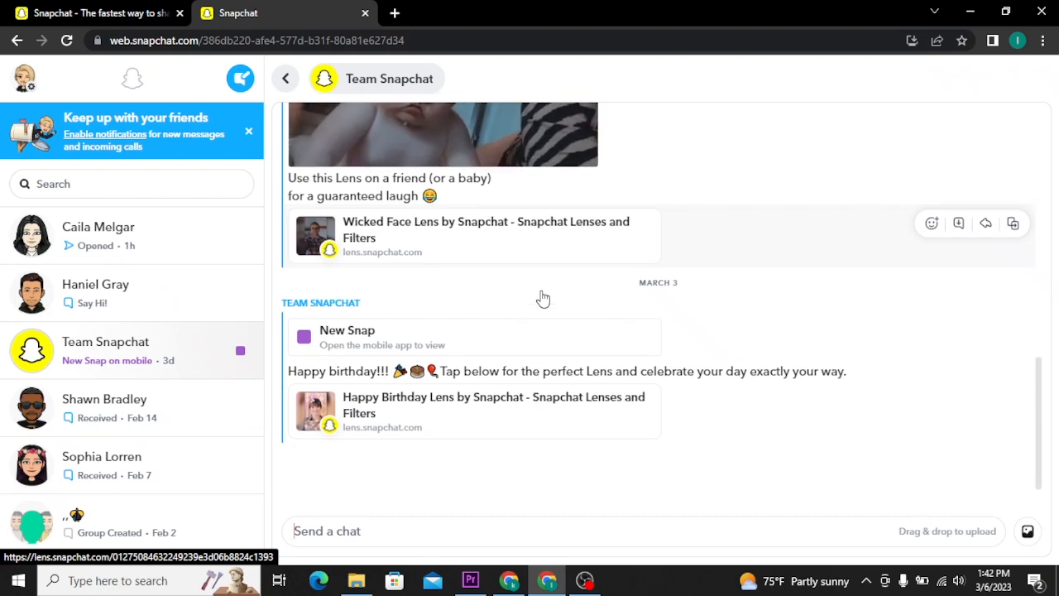